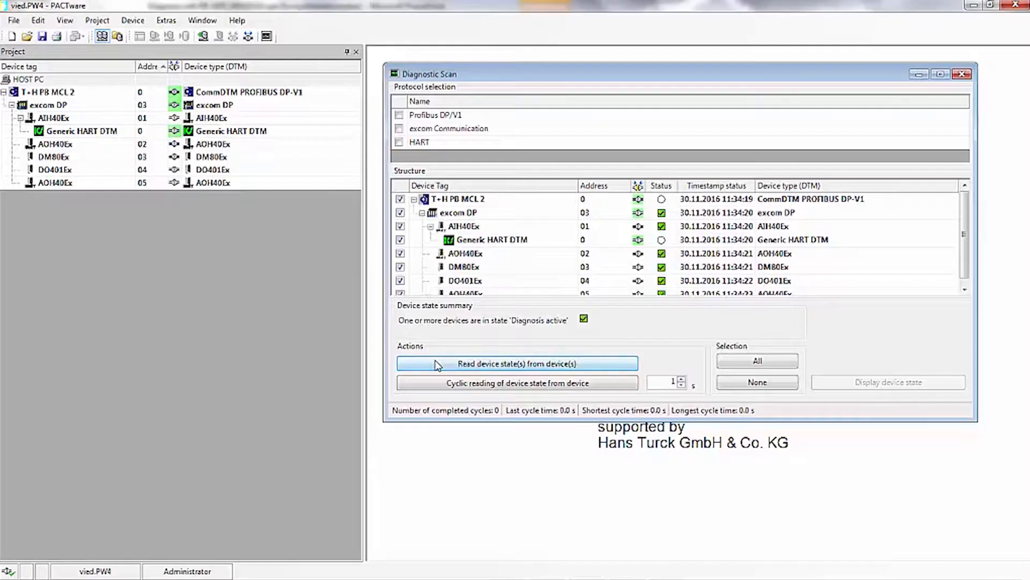
- Read the states of all devices to find the failing module
{"action": "left_click", "coordinate": [515, 362]}
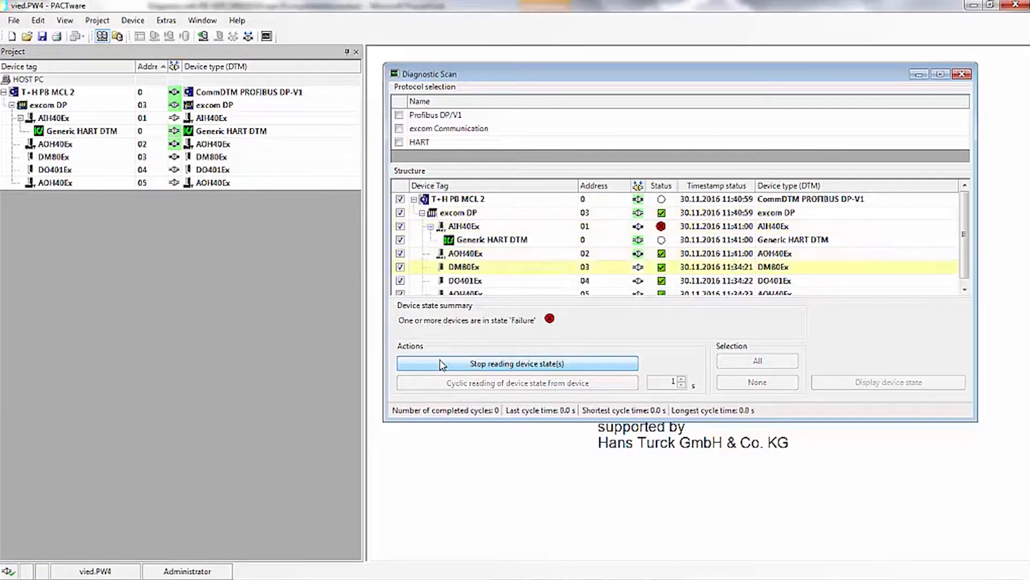
{"action": "left_click", "coordinate": [518, 363]}
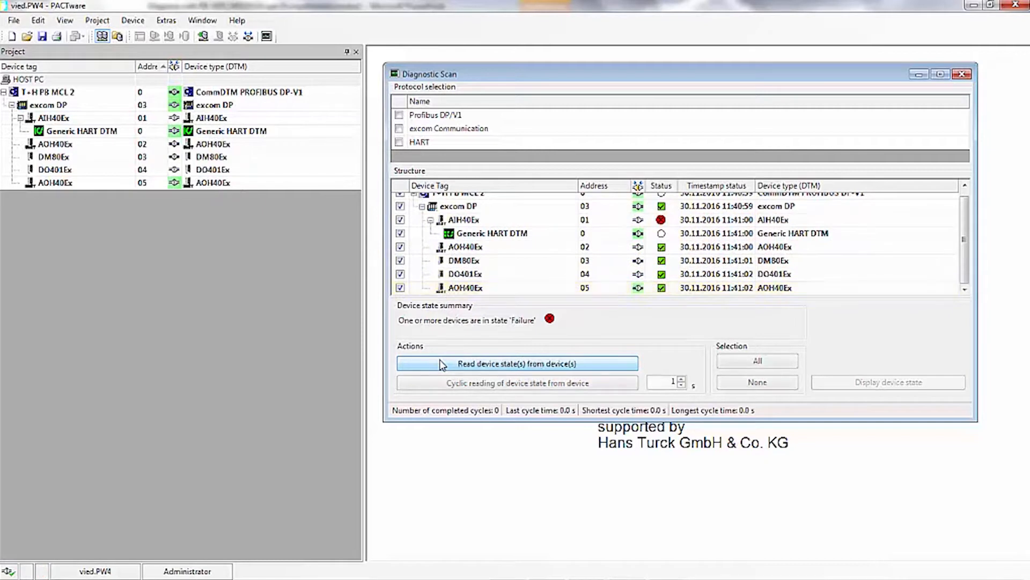
{"action": "left_click", "coordinate": [509, 363]}
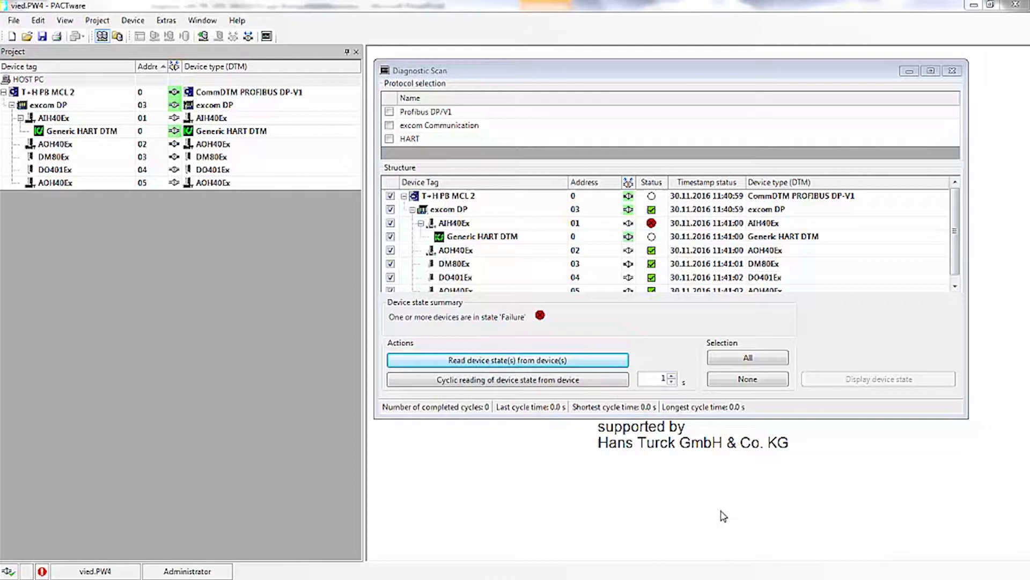
{"action": "mouse_move", "coordinate": [680, 503]}
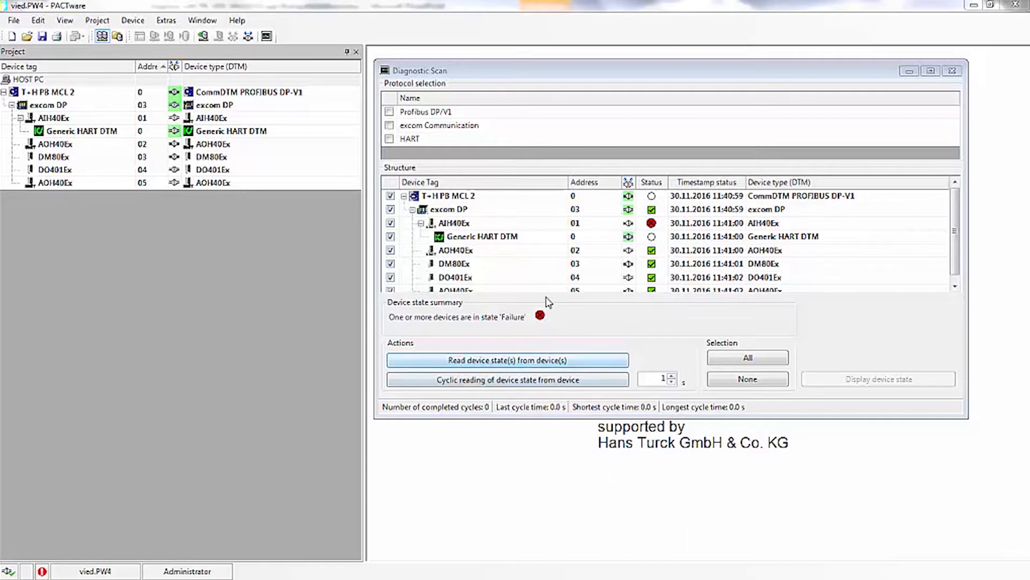
- Open the Diagnosis of the failed AIH40Ex module, showing a channel 4 line break
{"action": "right_click", "coordinate": [445, 223]}
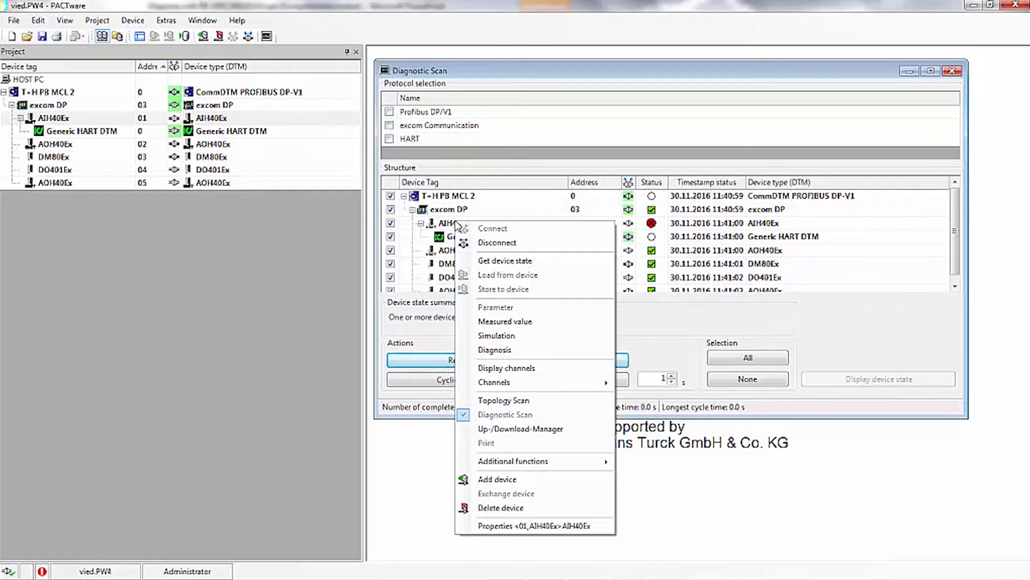
{"action": "mouse_move", "coordinate": [512, 350]}
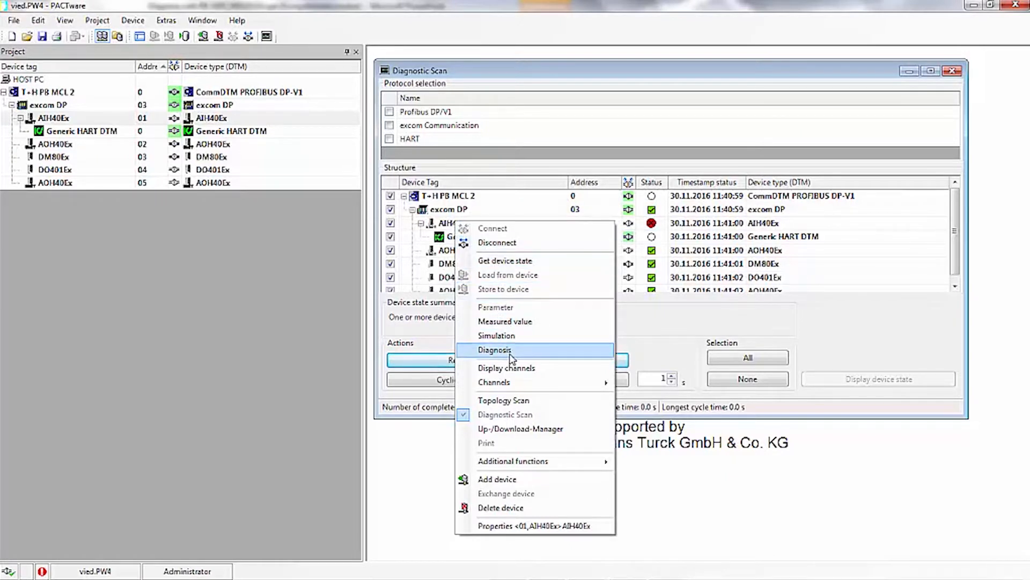
{"action": "left_click", "coordinate": [495, 349]}
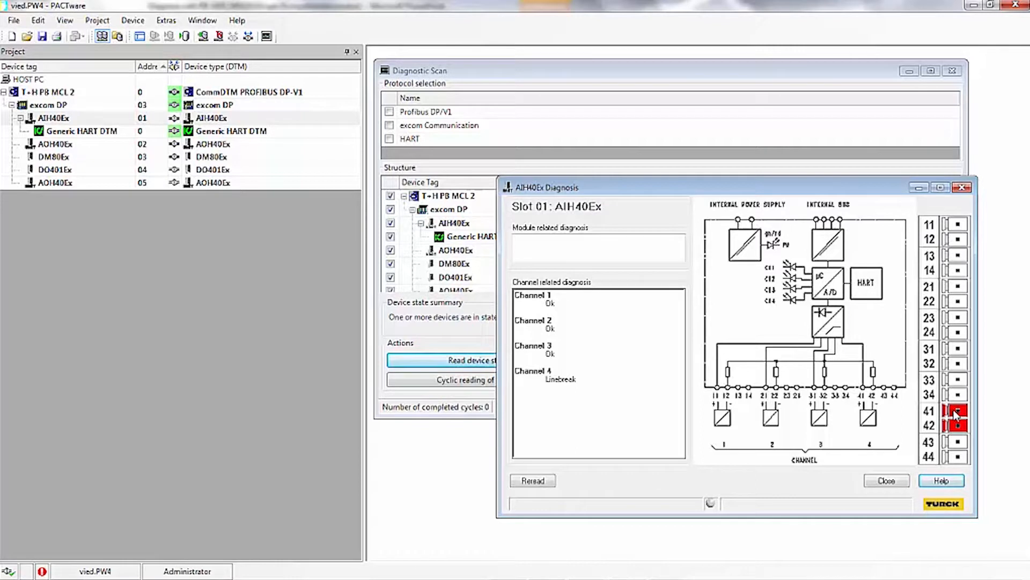
{"action": "mouse_move", "coordinate": [556, 395]}
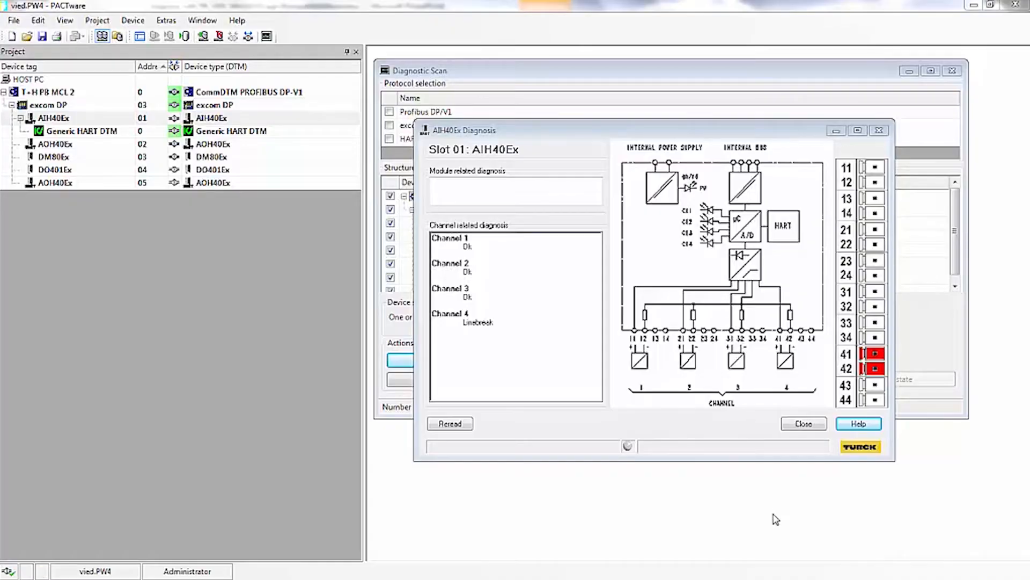
- Reread the AIH40Ex channel diagnosis after repairing the channel 4 wiring
{"action": "left_click", "coordinate": [449, 422]}
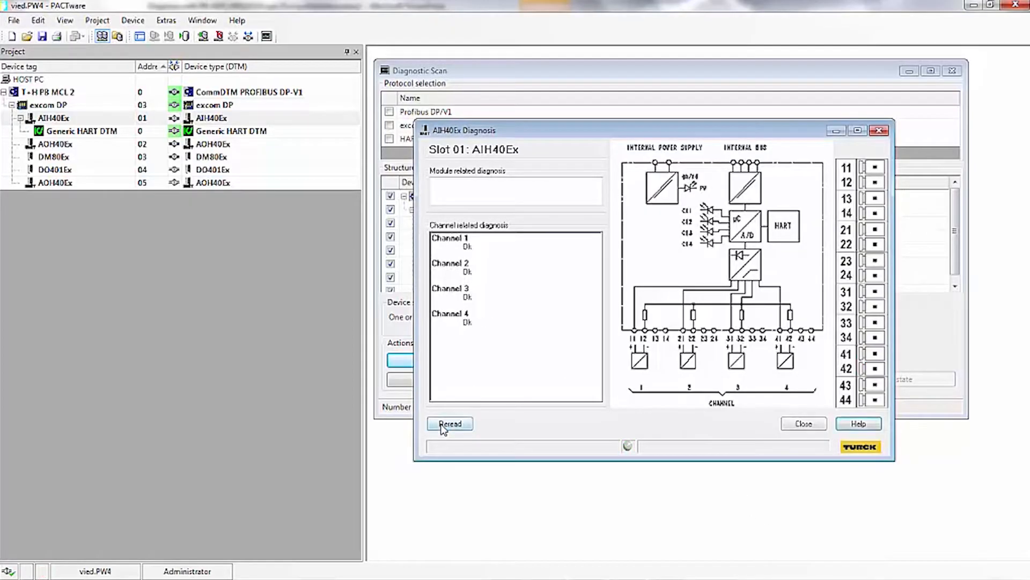